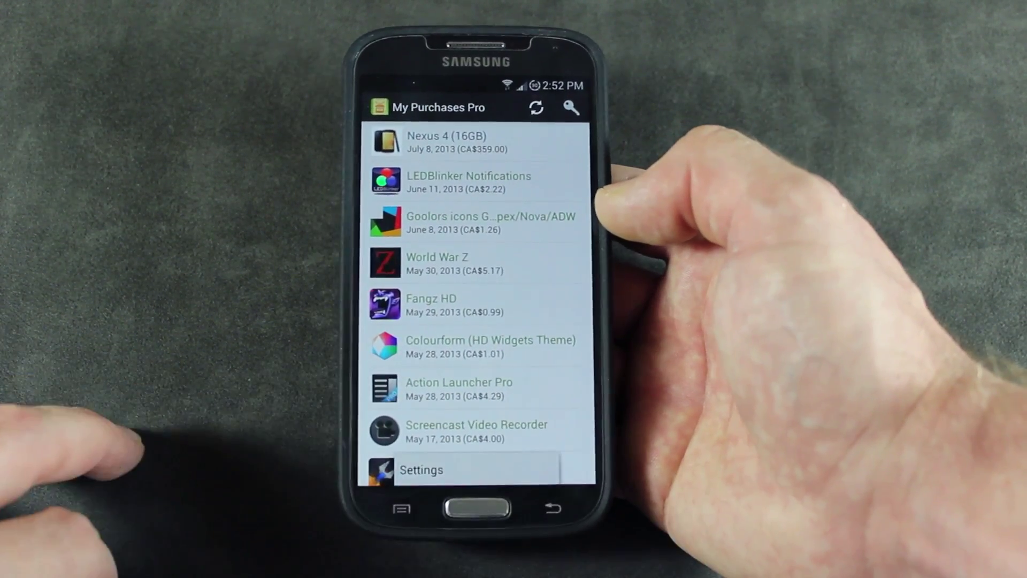
# Open Settings from the overflow menu to show the refund, cancelled and installed-app filters.
pyautogui.click(421, 469)
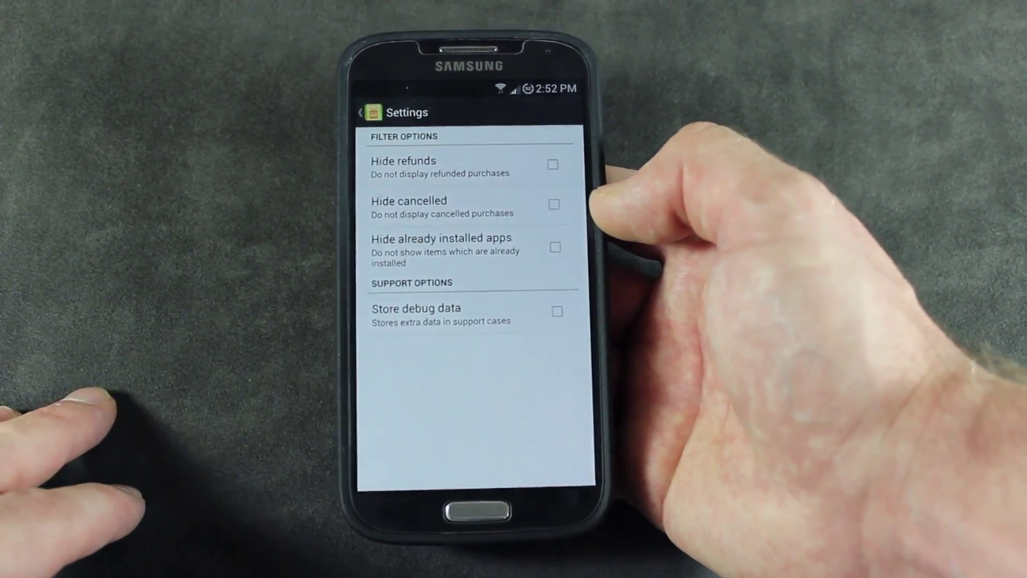